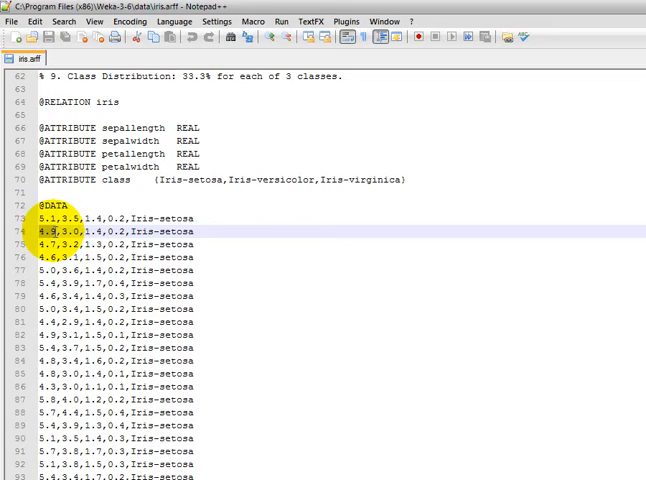
# Switch from Notepad++ back to Weka Explorer via the taskbar
pyautogui.click(482, 8)
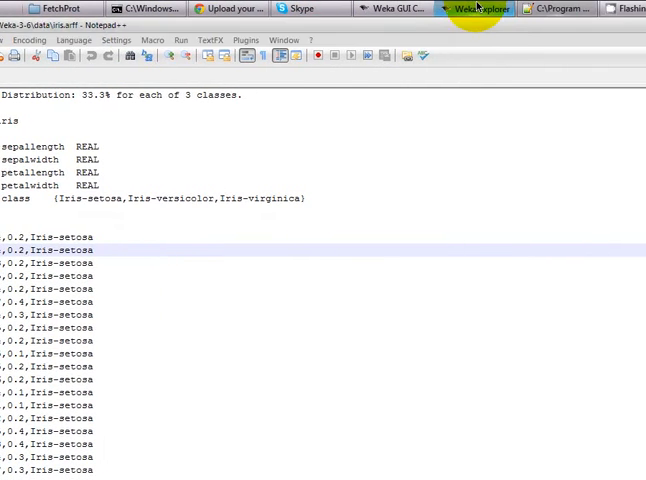
pyautogui.click(482, 8)
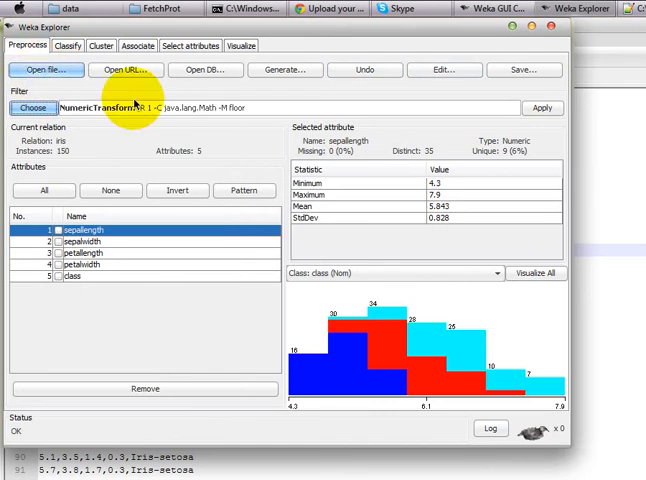
# Select the Preprocess area to inspect the sepallength attribute statistics
pyautogui.click(44, 68)
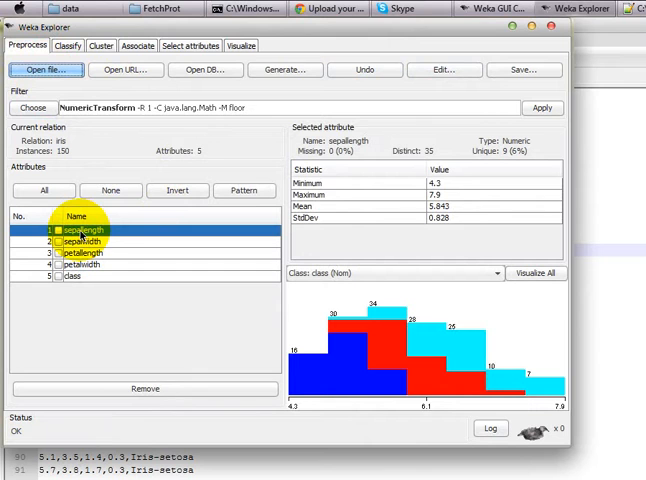
pyautogui.moveTo(340, 184)
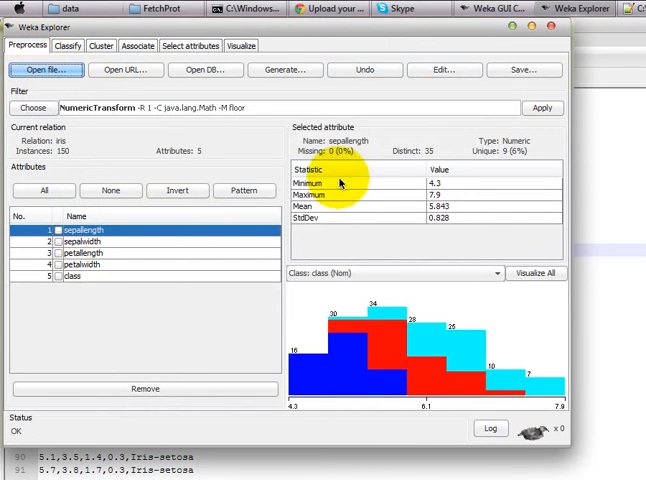
pyautogui.moveTo(370, 188)
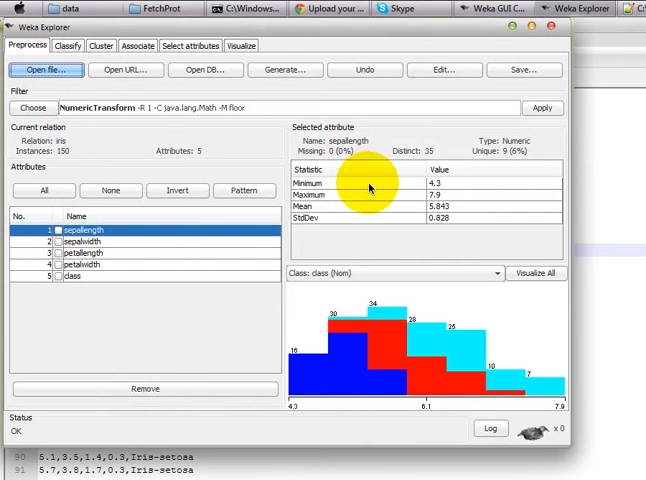
pyautogui.moveTo(456, 186)
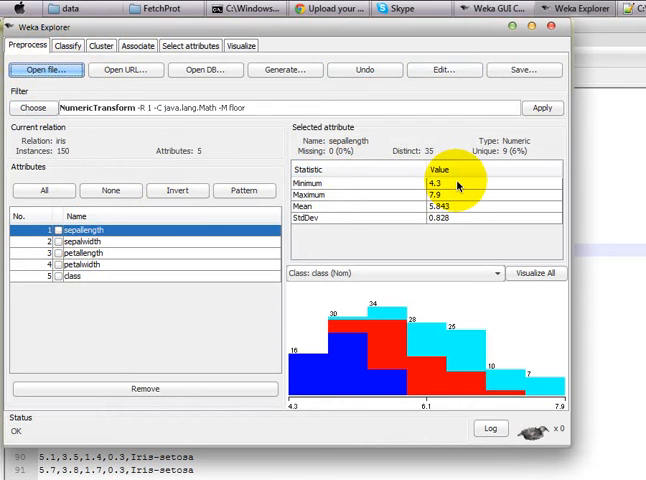
pyautogui.moveTo(448, 200)
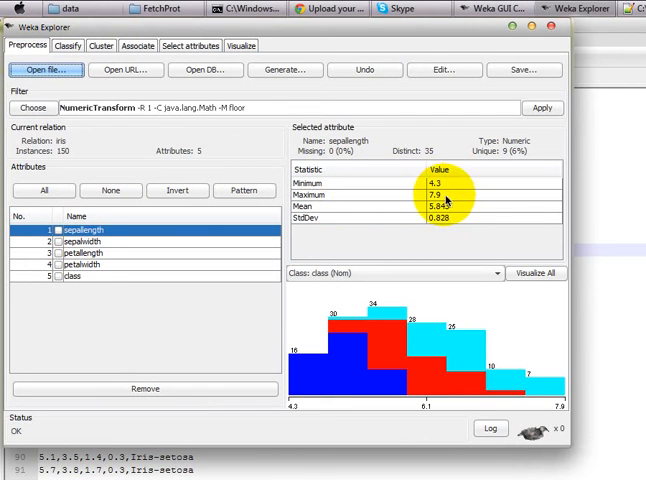
pyautogui.moveTo(310, 210)
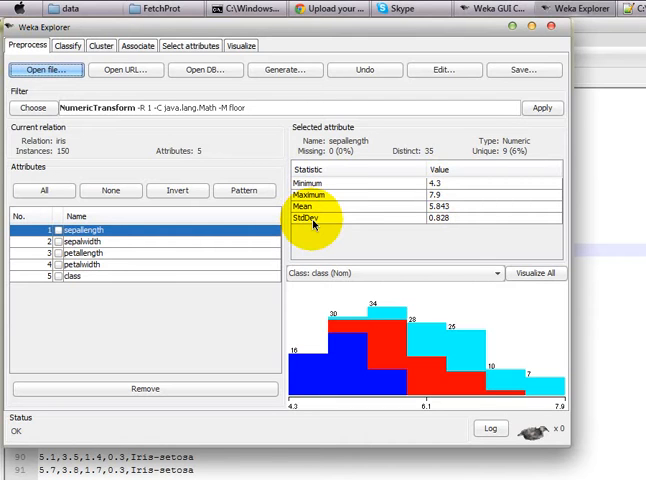
pyautogui.moveTo(440, 192)
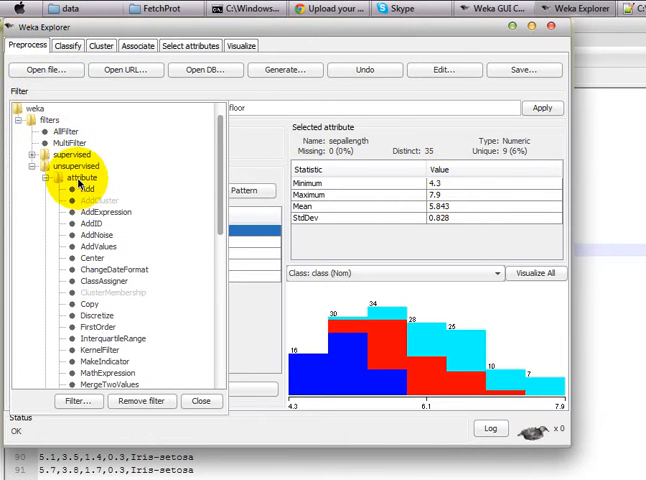
# Scroll the attribute filter tree down toward NumericTransform
pyautogui.scroll(-3)
pyautogui.write('a')
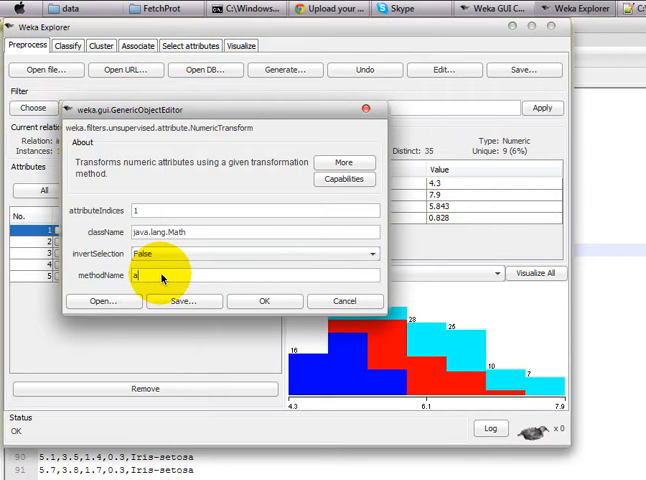
# Change the methodName value to floor in the NumericTransform settings
pyautogui.write('bs')
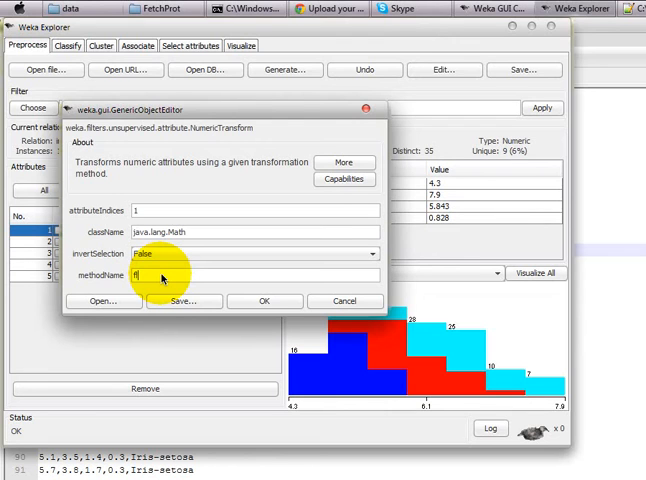
pyautogui.write('oor')
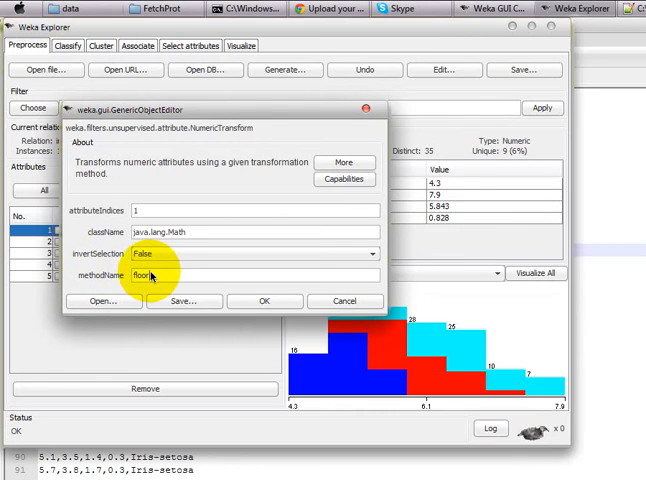
pyautogui.moveTo(150, 278)
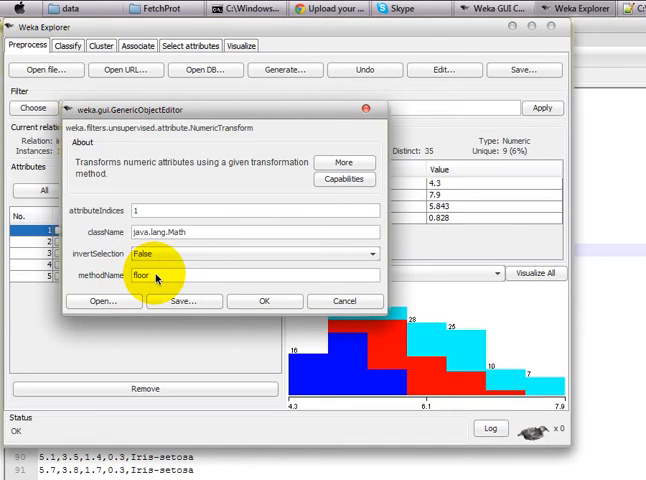
pyautogui.moveTo(144, 252)
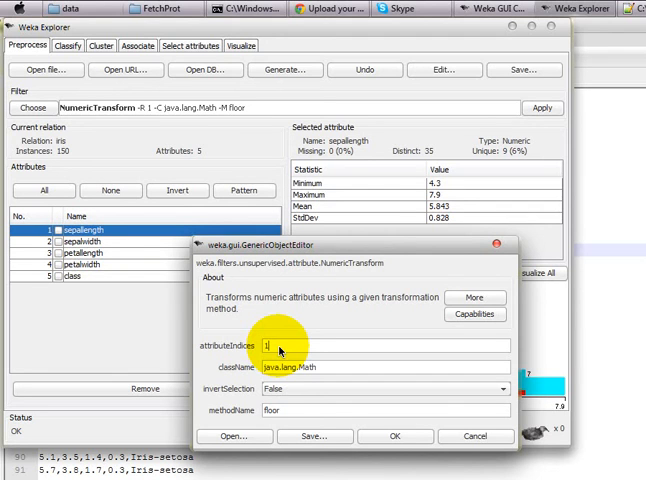
pyautogui.moveTo(100, 270)
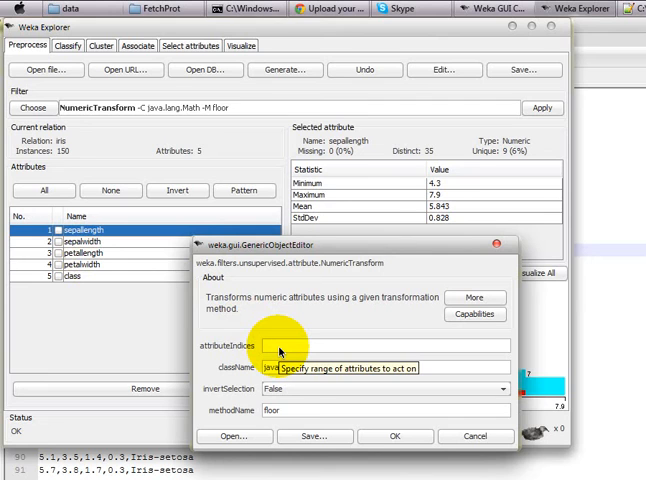
# Edit the attributeIndices field so the filter targets attribute 1, sepallength
pyautogui.write('4')
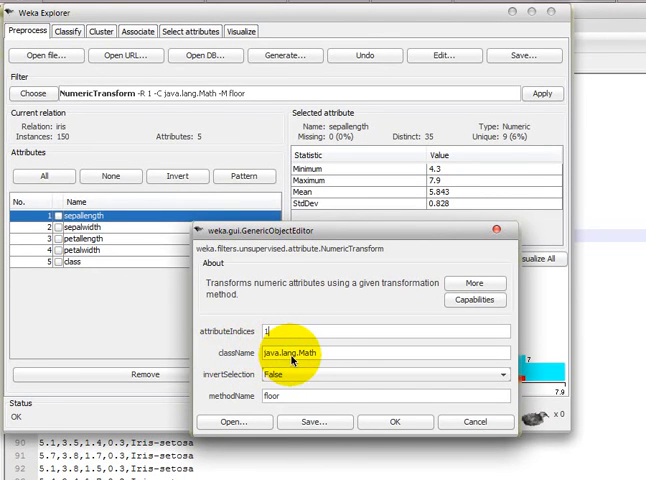
pyautogui.moveTo(310, 356)
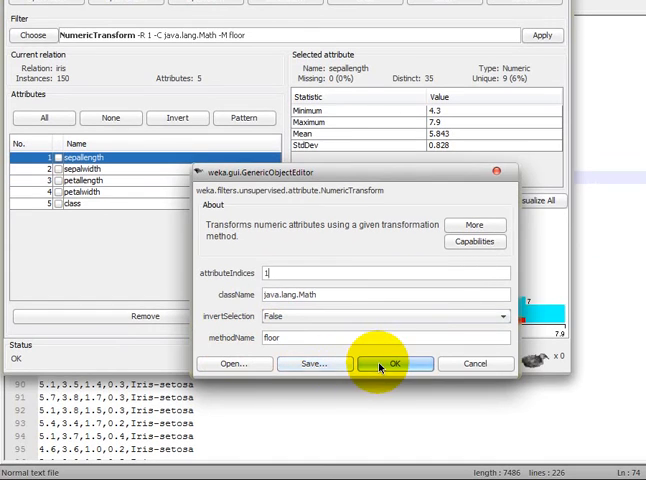
# Confirm the NumericTransform settings and apply the floor filter to sepallength
pyautogui.click(392, 364)
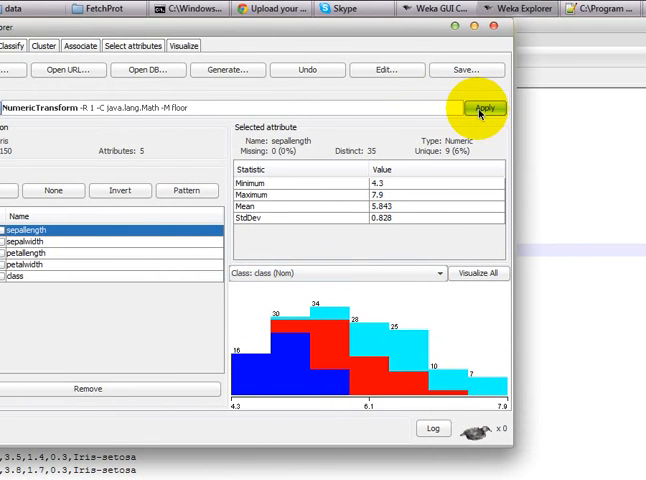
pyautogui.click(484, 108)
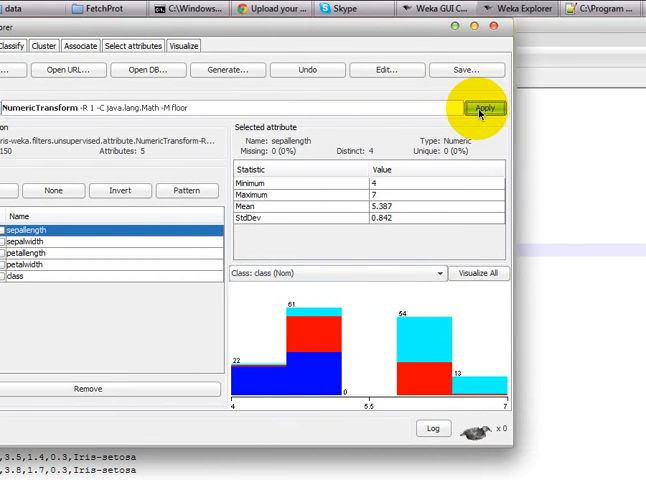
pyautogui.moveTo(254, 196)
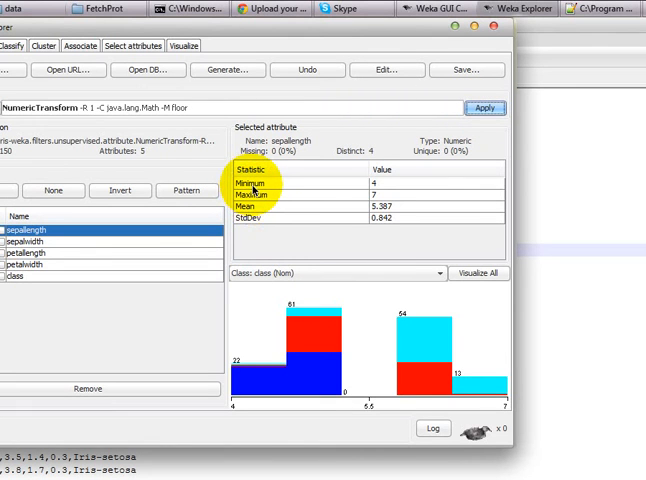
pyautogui.moveTo(372, 202)
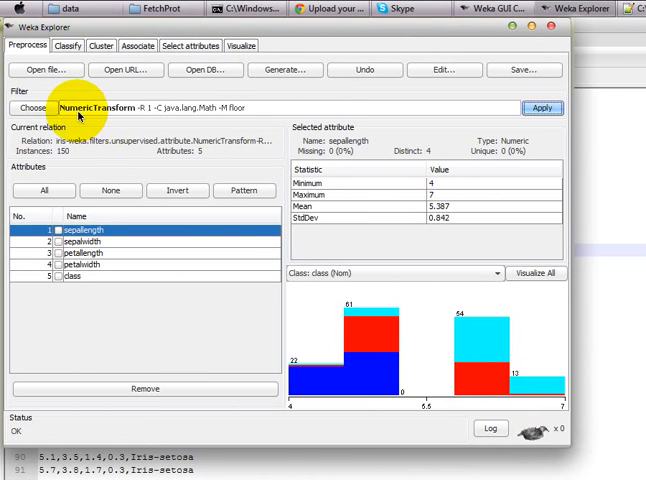
pyautogui.moveTo(220, 118)
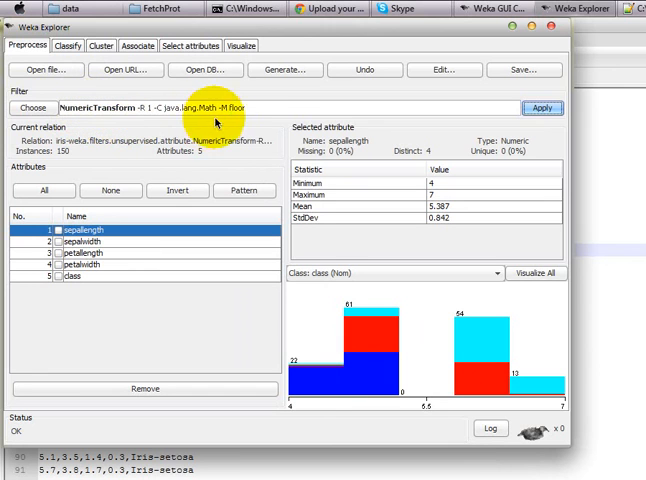
pyautogui.moveTo(242, 112)
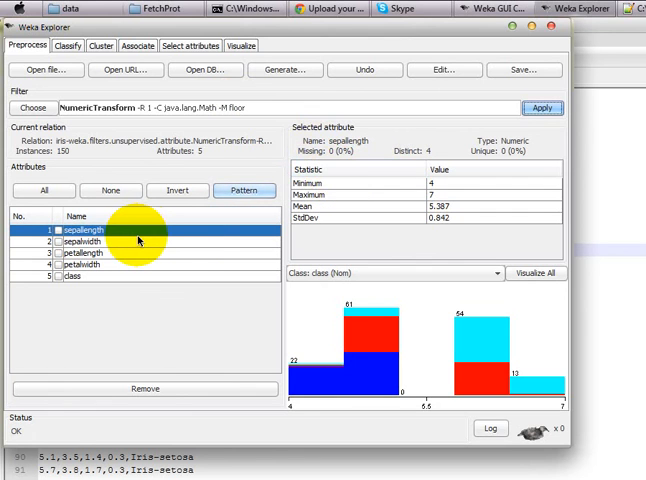
pyautogui.moveTo(378, 140)
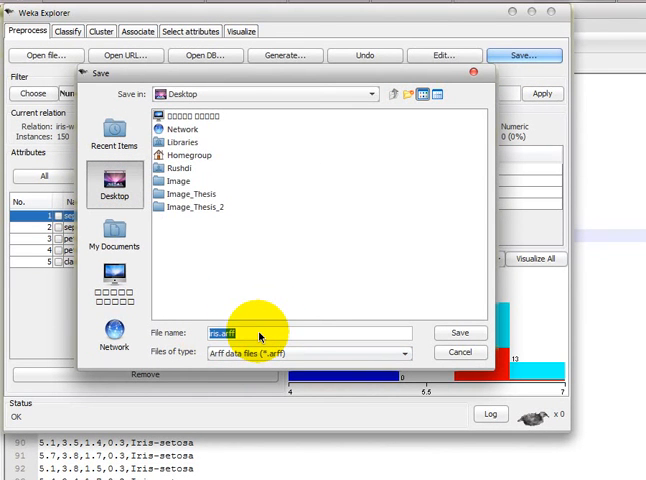
# Save the filtered data as an ARFF file on the Desktop and edit it with Notepad++
pyautogui.click(456, 332)
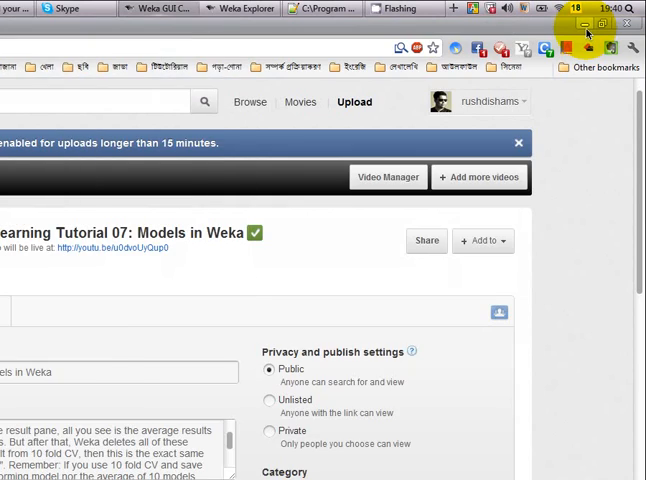
pyautogui.click(582, 24)
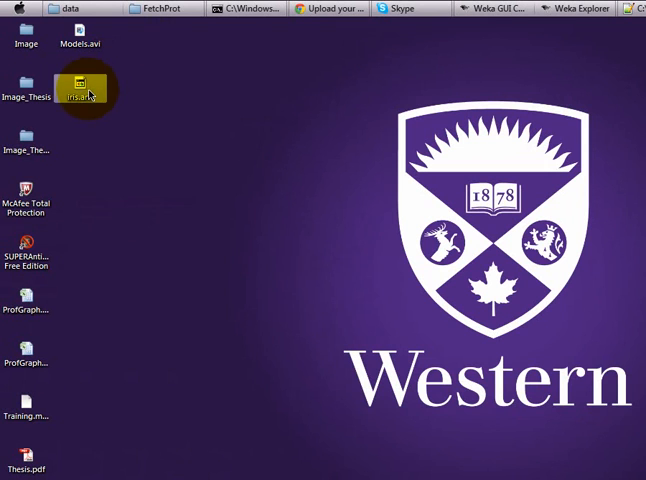
pyautogui.rightClick(80, 88)
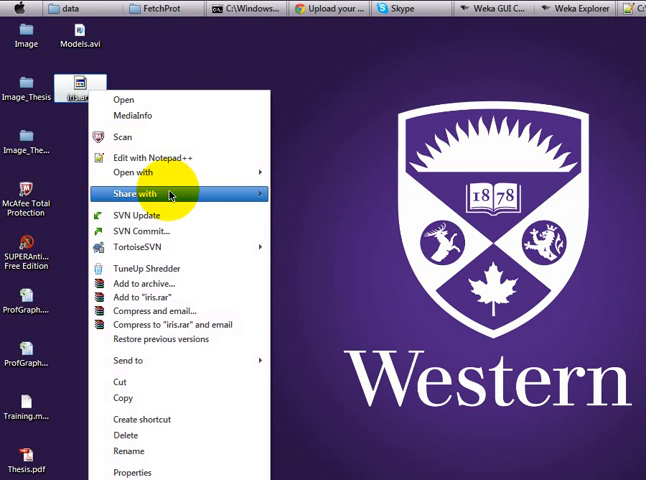
pyautogui.click(150, 156)
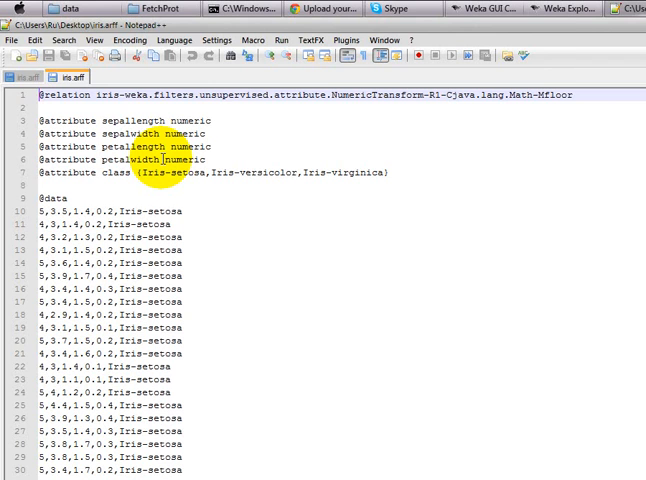